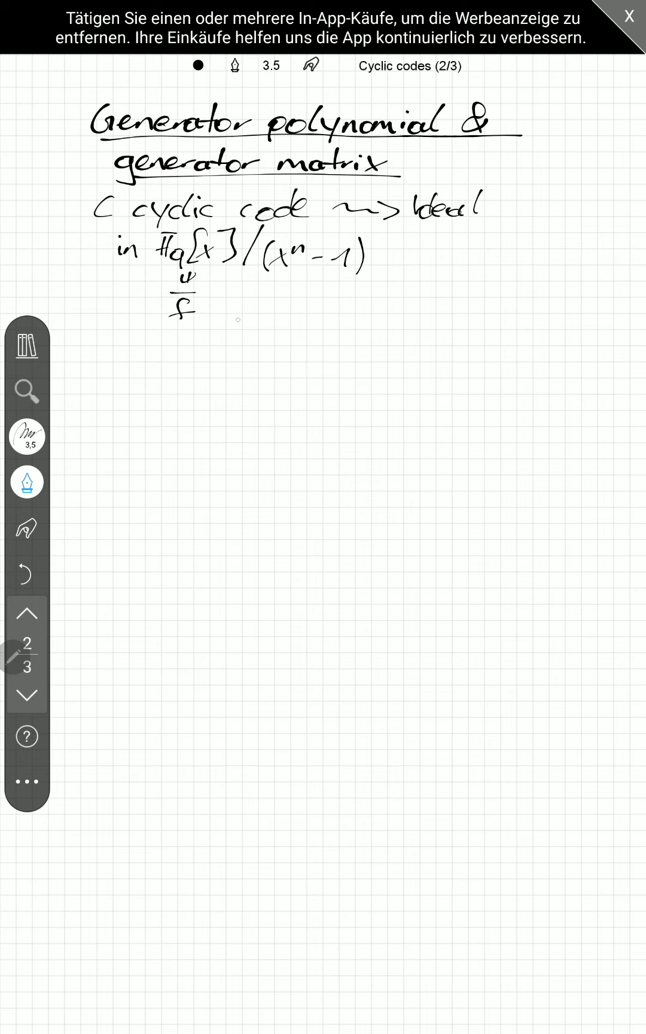
Step: Handwrite the maps-to arrow from f-bar to f, with Fq[x] beneath it
left_click_drag(225, 311, 250, 311)
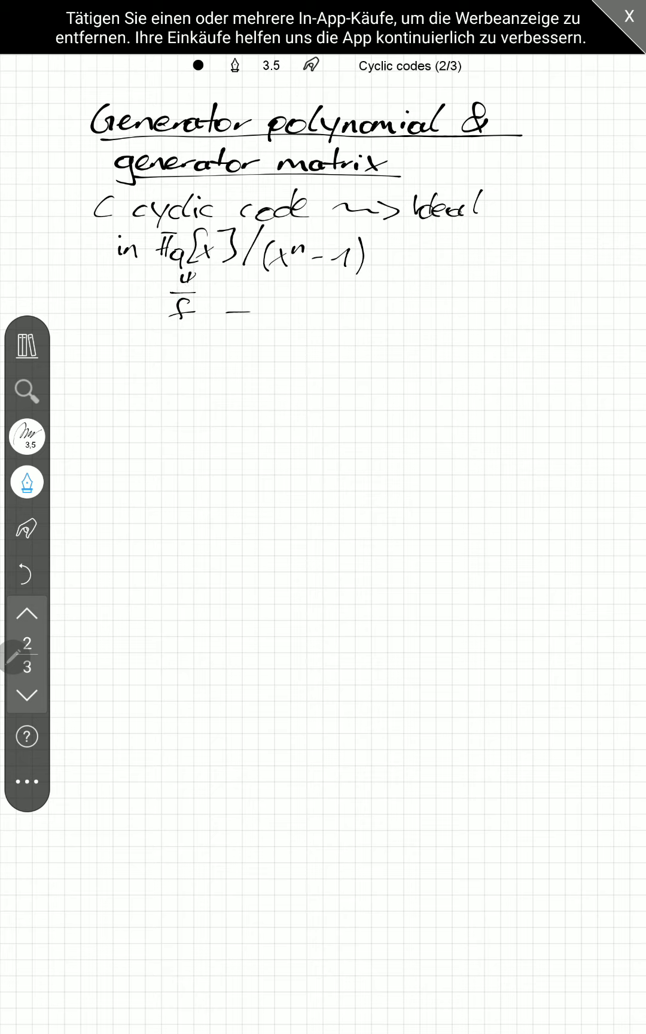
left_click_drag(218, 310, 291, 309)
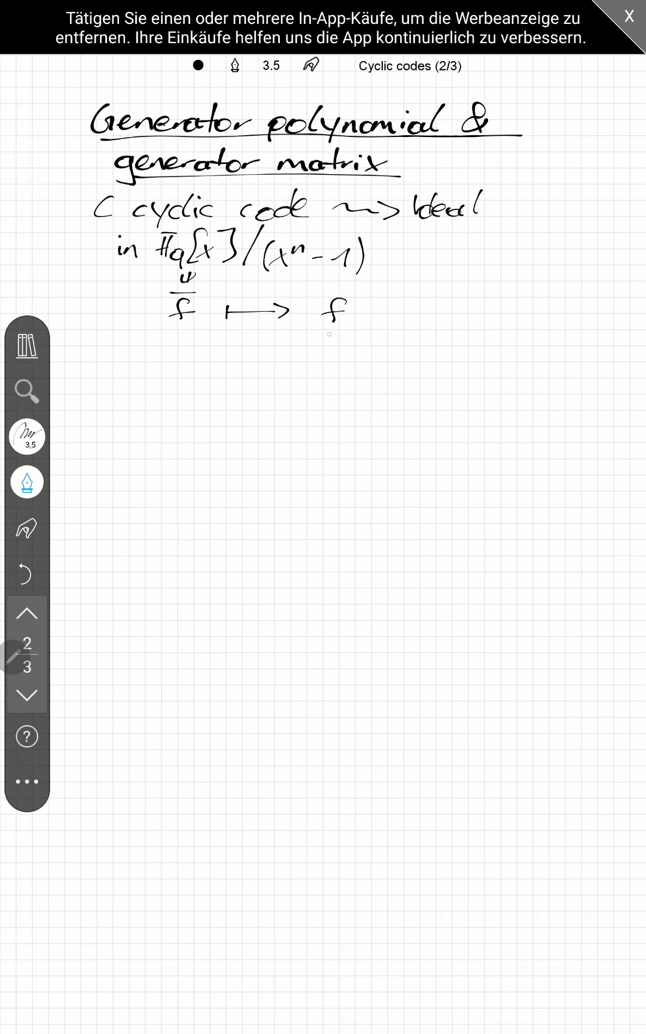
left_click_drag(323, 336, 323, 369)
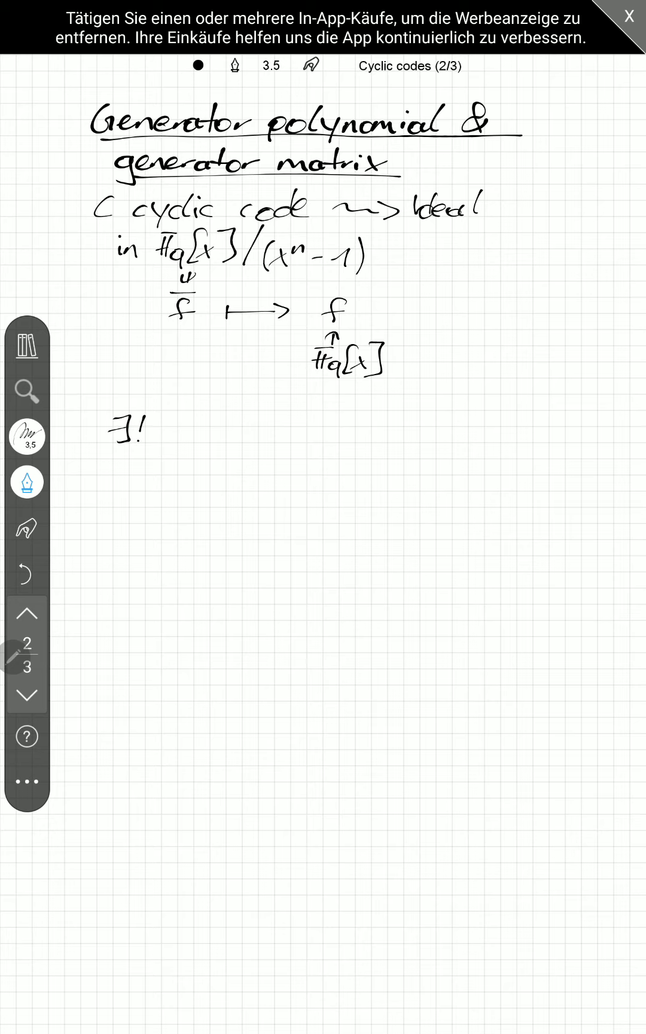
Step: Write '∃! monic polyn. of min deg g'
left_click_drag(158, 448, 170, 428)
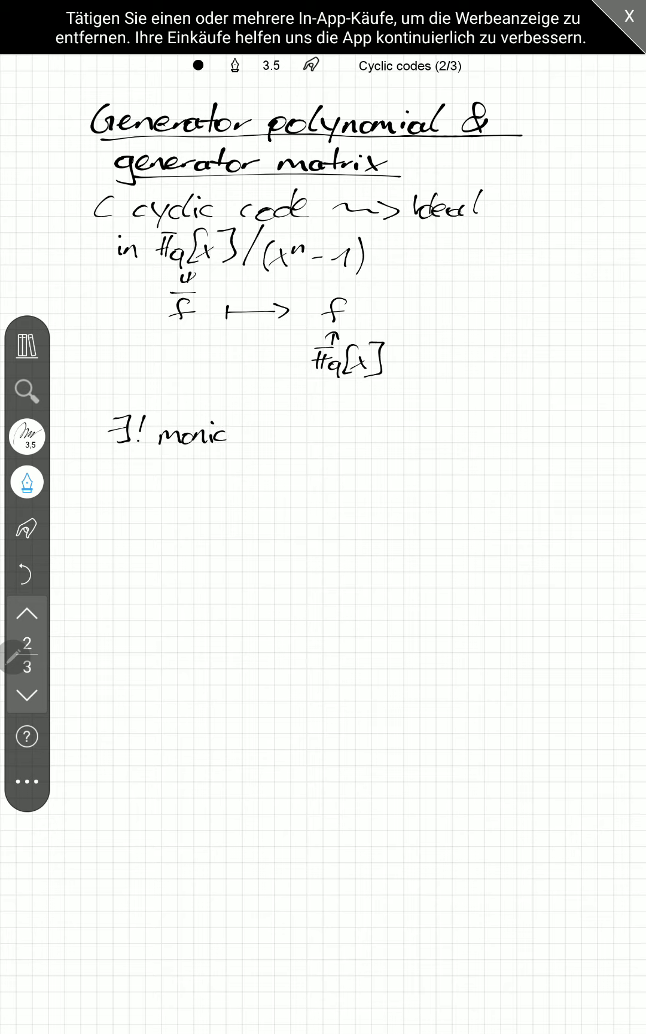
type("polyn. of min de")
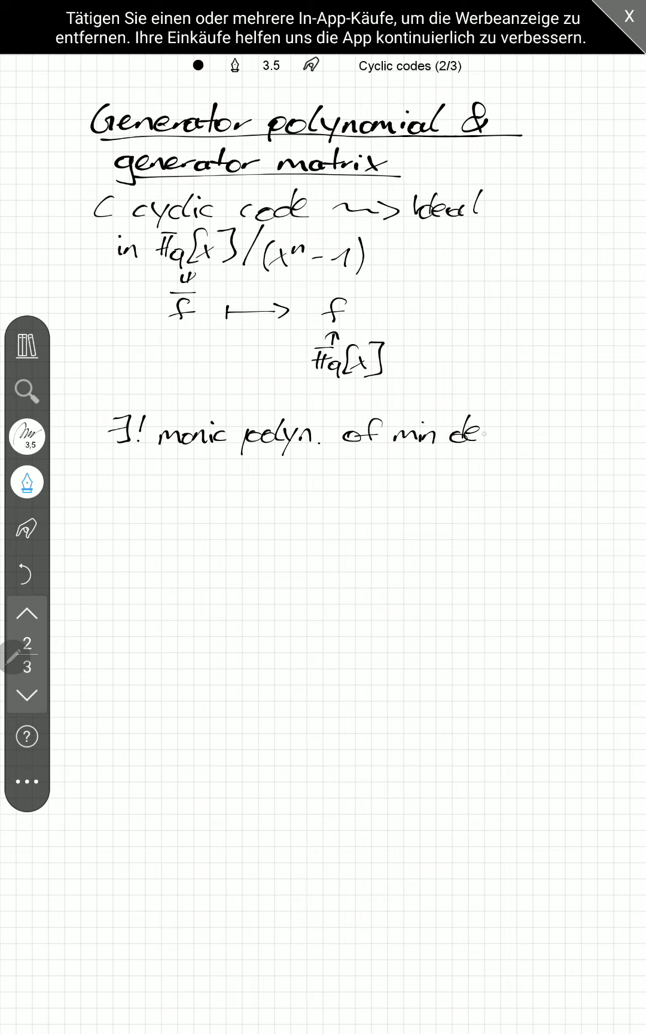
type("g")
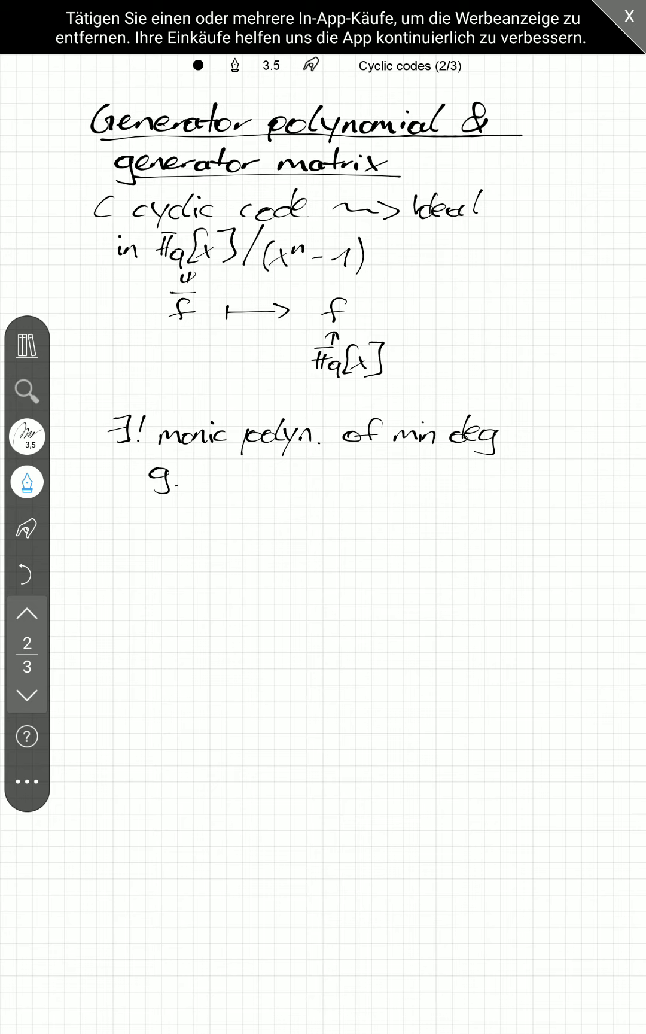
Step: Handwrite 'C=(g)', 'Fq[x] PID' and 'C a [n,k,d]q-code' on page 2
left_click_drag(129, 535, 218, 541)
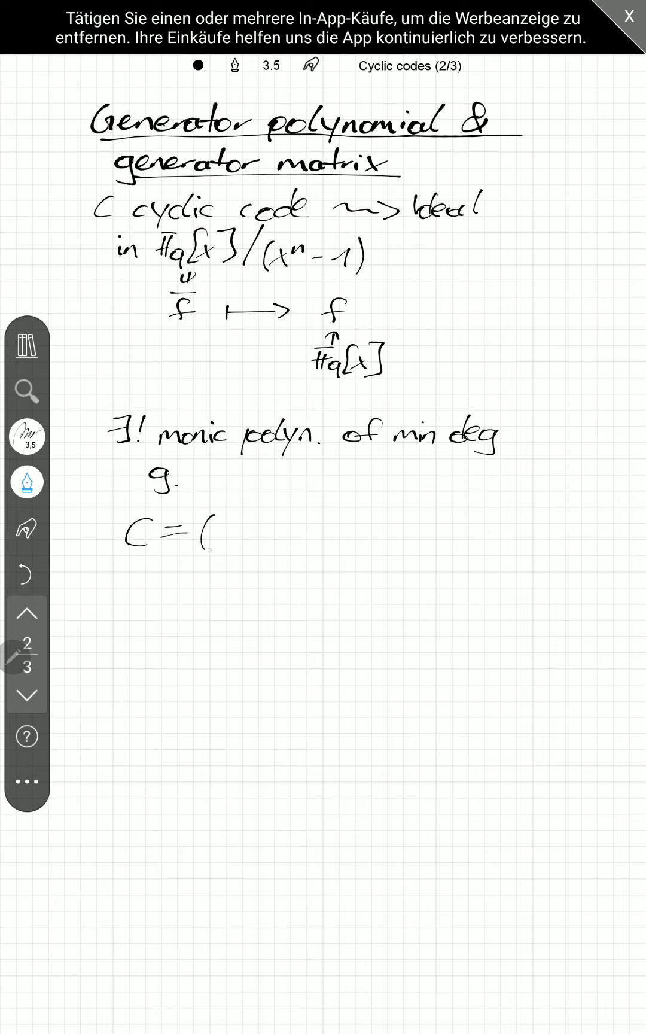
left_click_drag(214, 534, 254, 560)
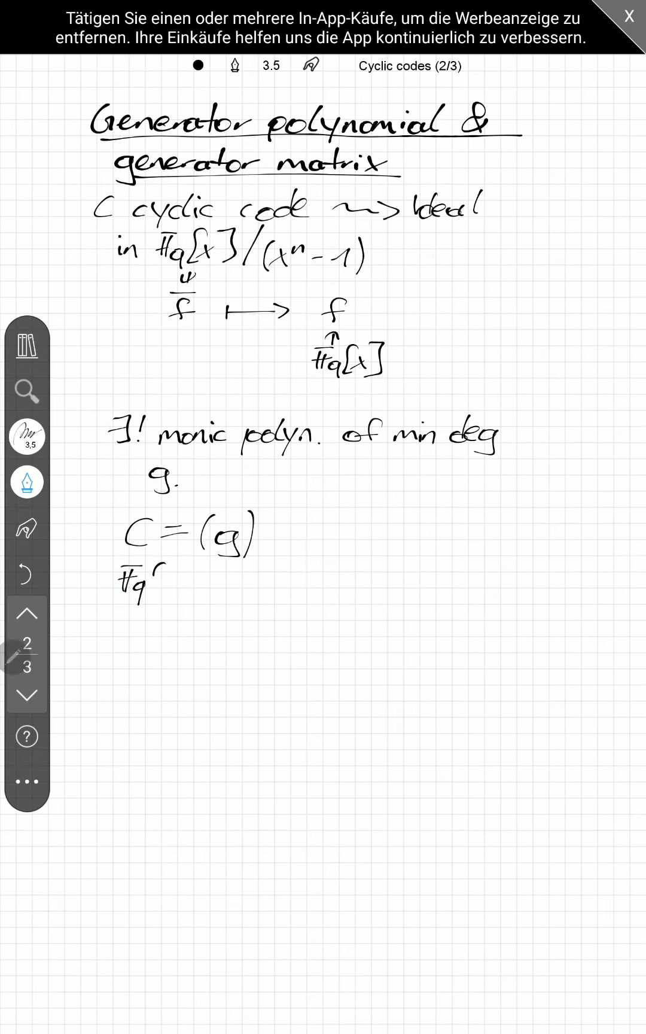
type("[x]   PID")
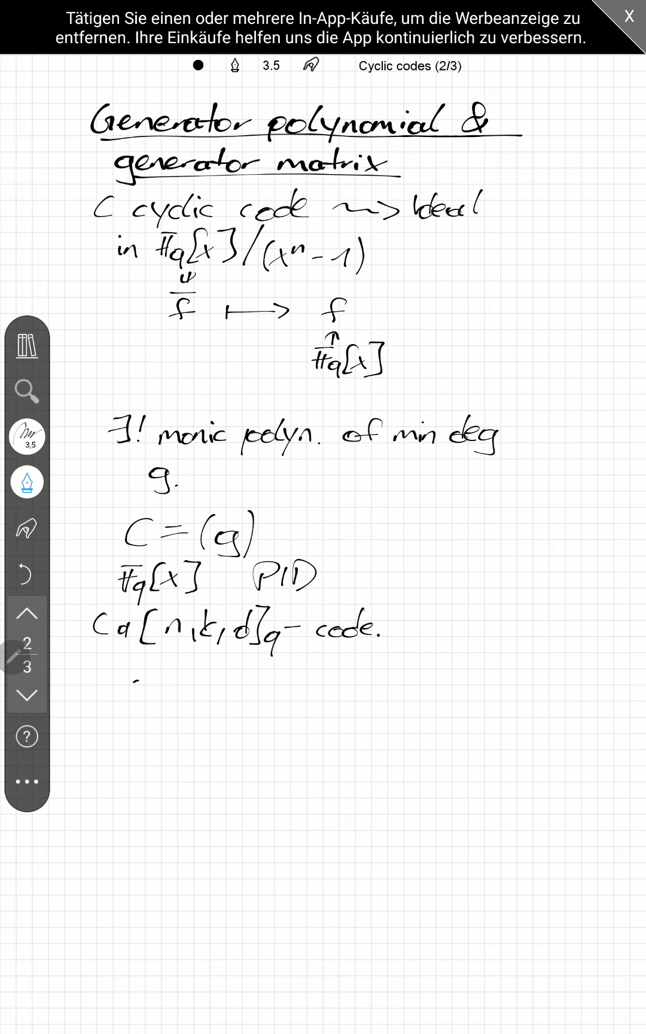
Step: Write 'g | x^n−1', underline it, label it 'Lemma.' and start 'Pf.' below
left_click_drag(129, 696, 195, 689)
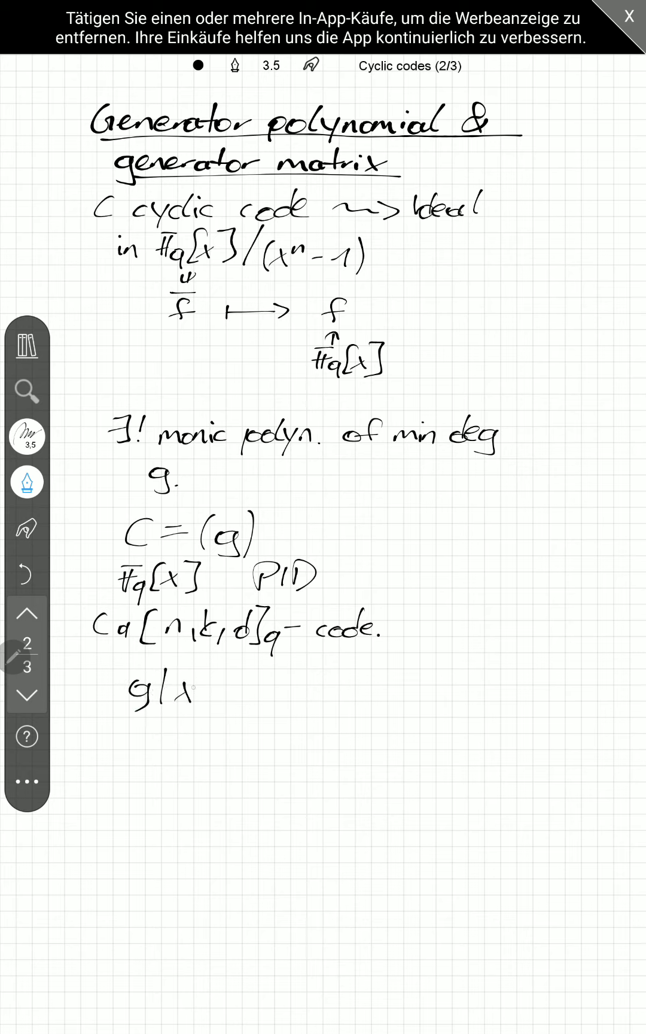
type("n-1:")
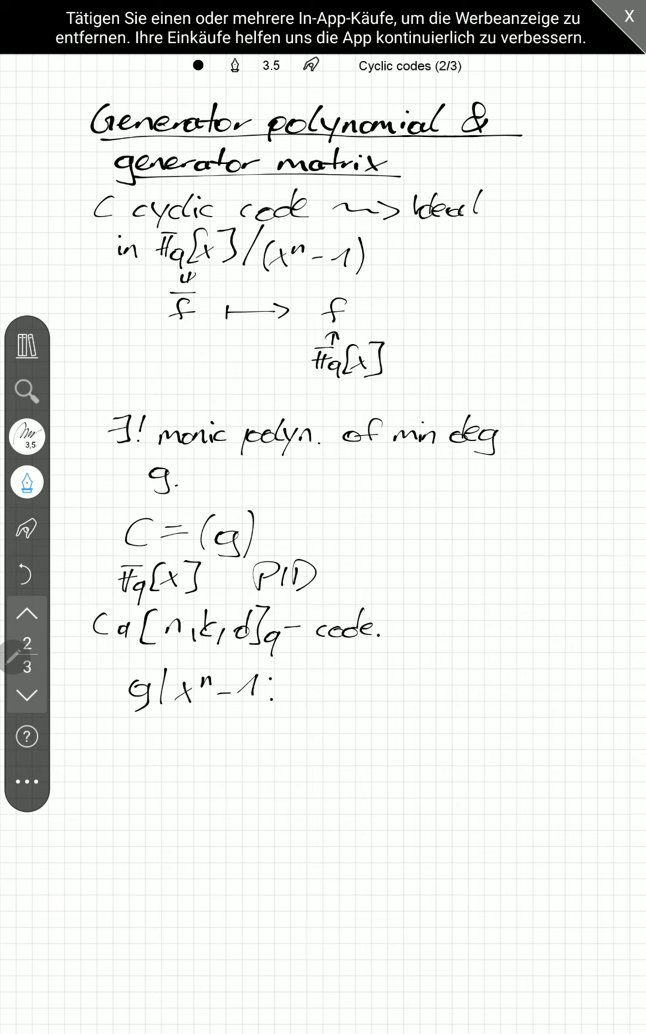
left_click_drag(129, 729, 297, 718)
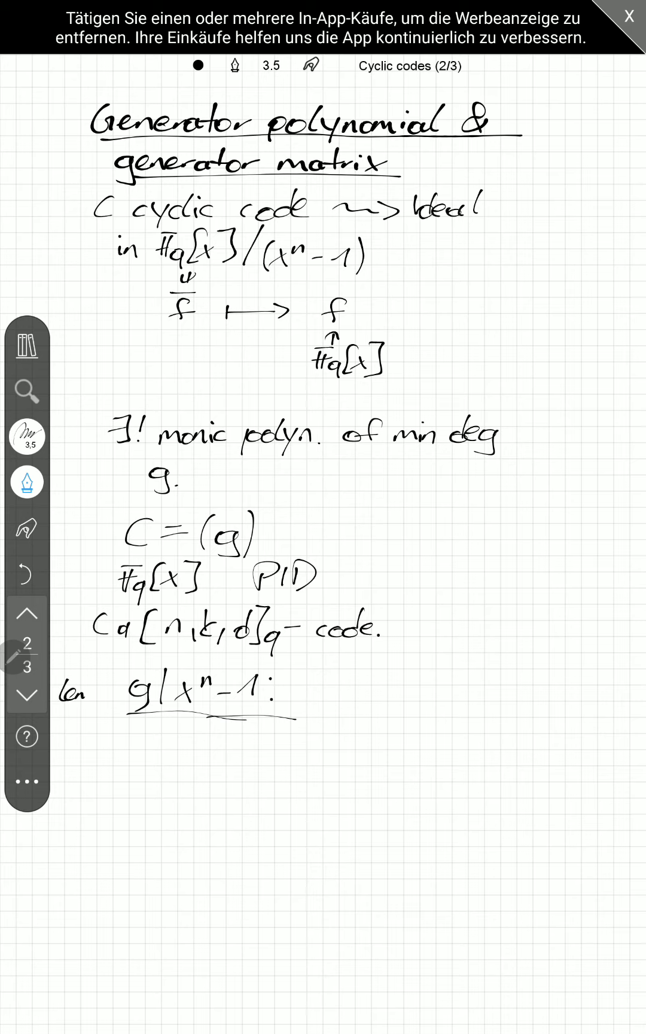
type("Lemma.")
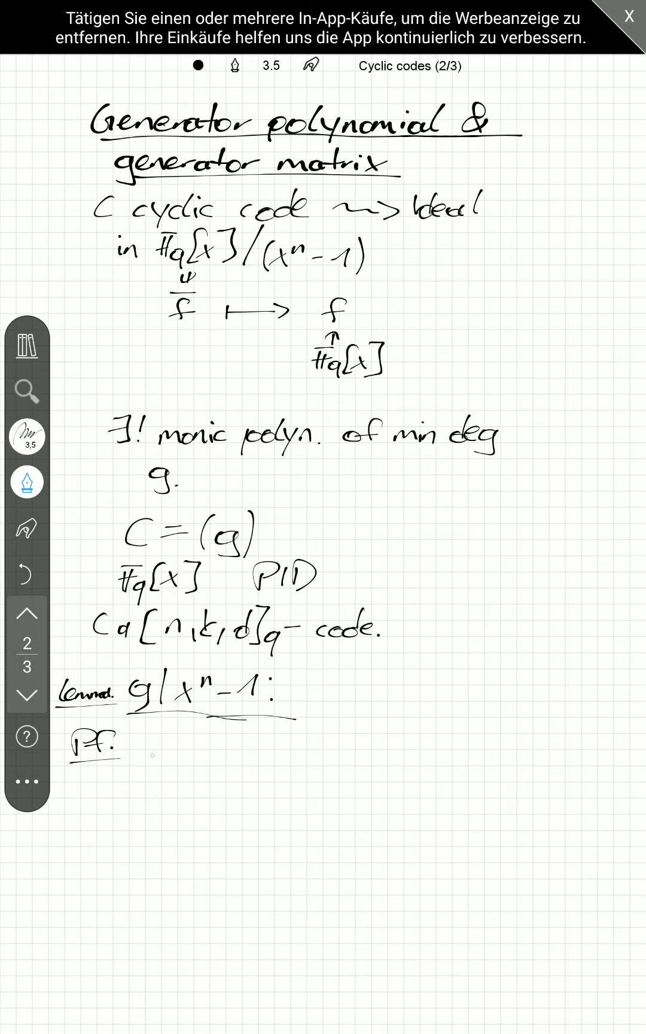
Step: Handwrite 'x^n−1 = gq + r with deg r < deg g' after 'Pf.'
left_click_drag(152, 755, 163, 738)
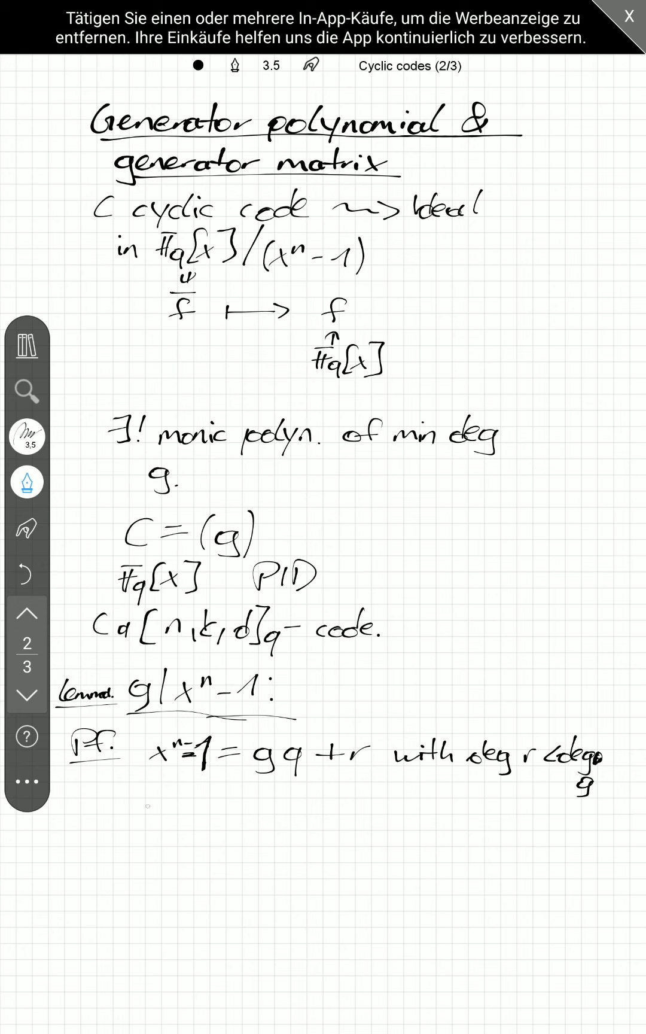
Step: Mark x^n−1, gq and r as lying in C, then conclude '⇒ r = 0'
left_click_drag(149, 785, 149, 818)
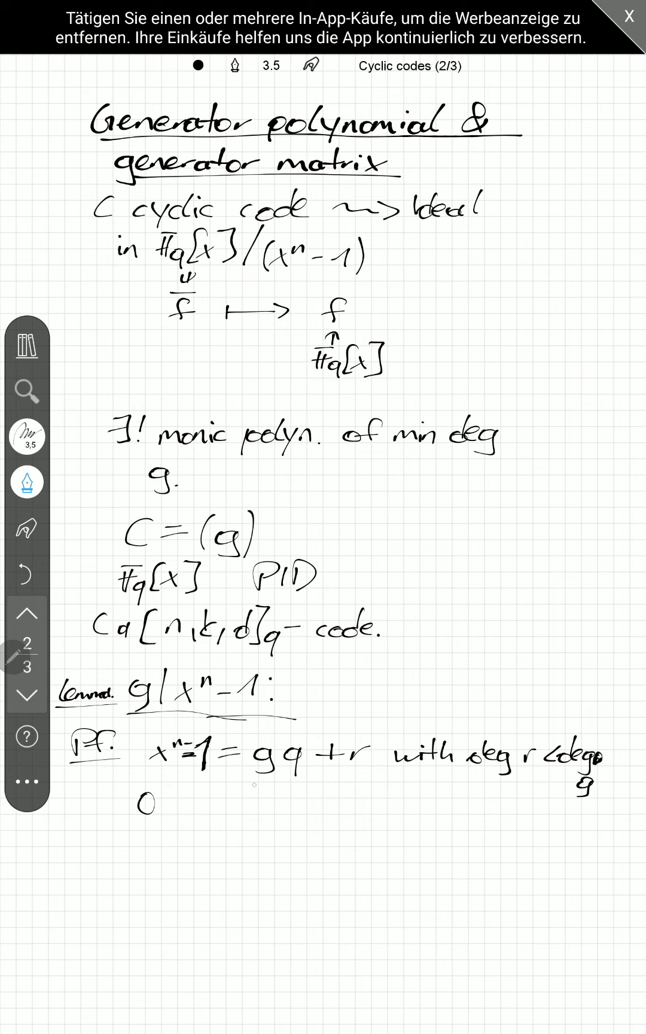
left_click_drag(254, 778, 303, 778)
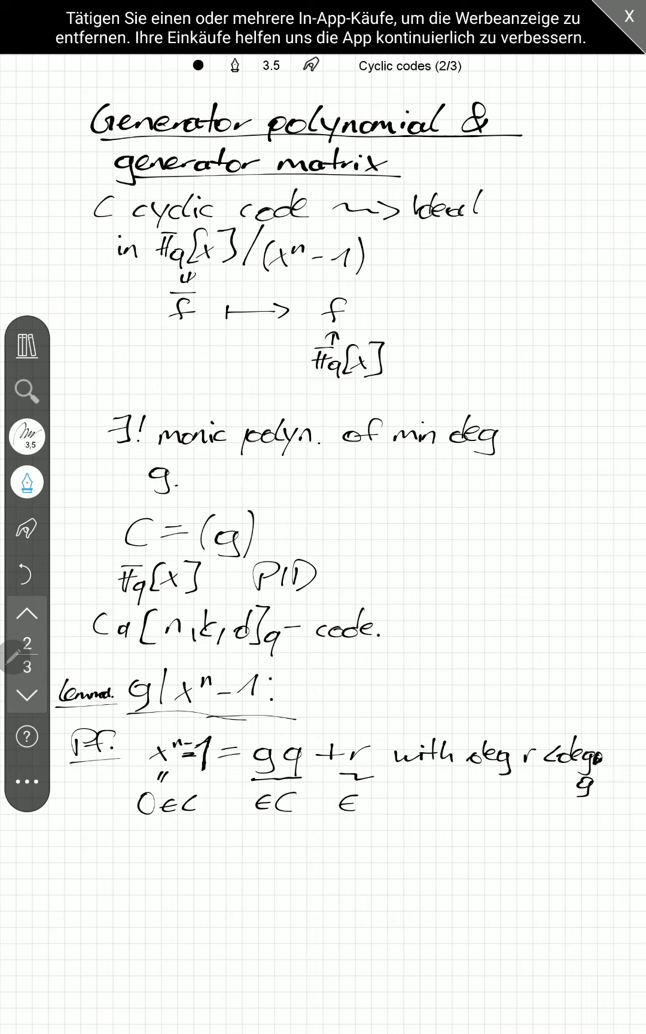
left_click_drag(336, 801, 380, 801)
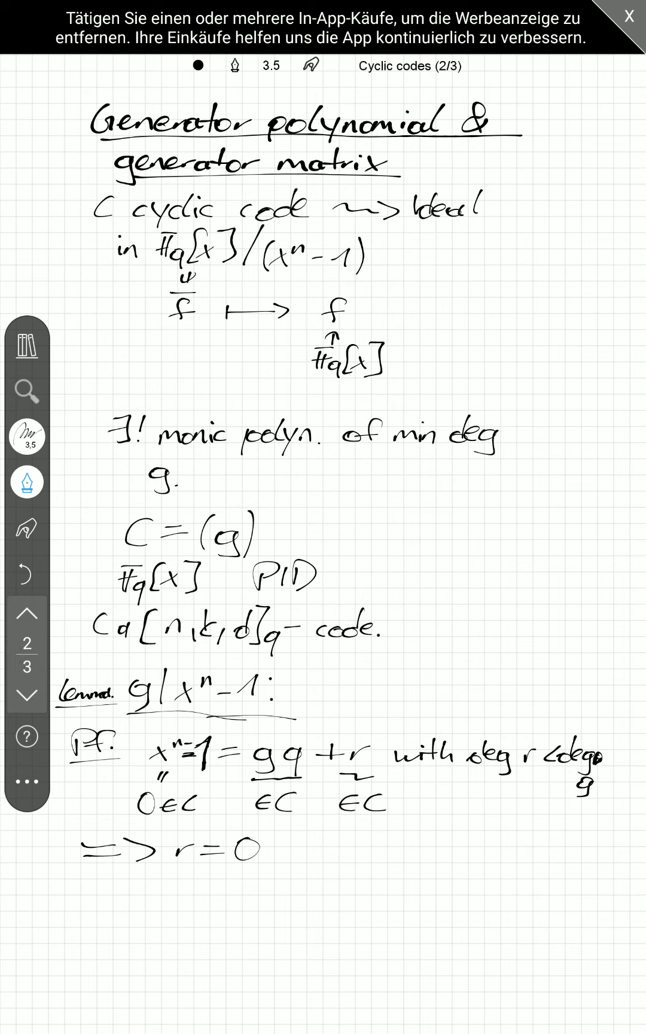
left_click_drag(541, 864, 577, 838)
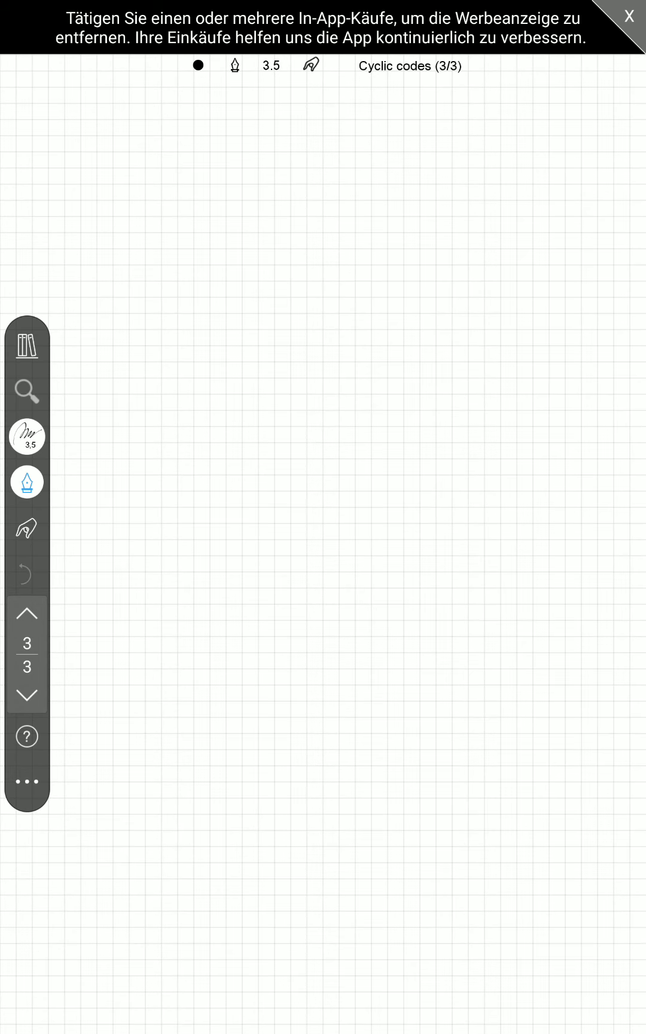
Step: On page 3, write g = g0 + g1x + … + g_r x^r
left_click_drag(122, 99, 112, 125)
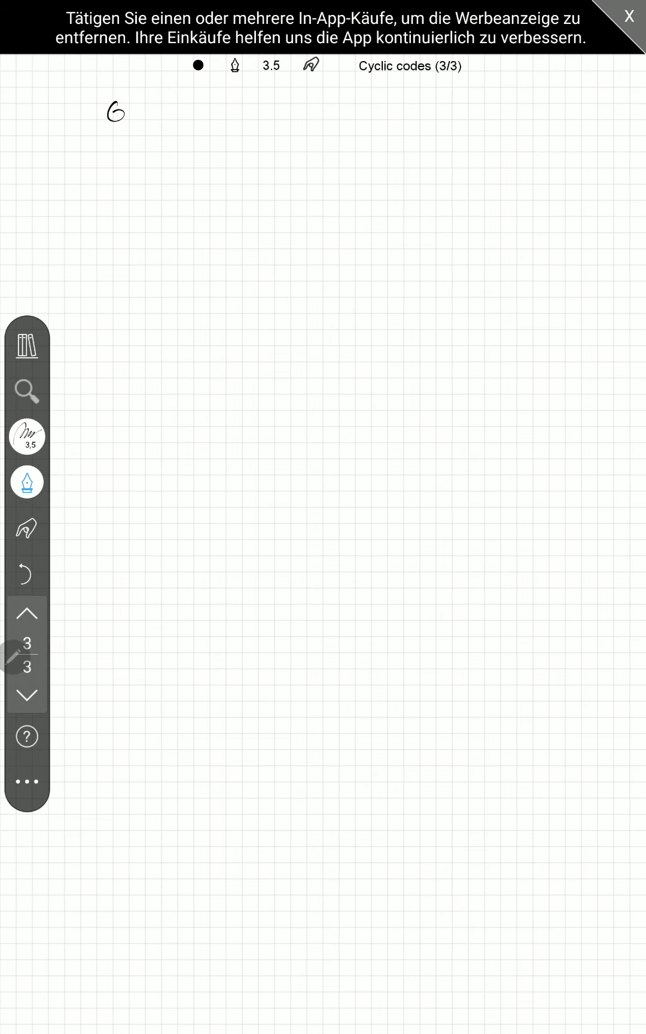
left_click_drag(131, 119, 179, 122)
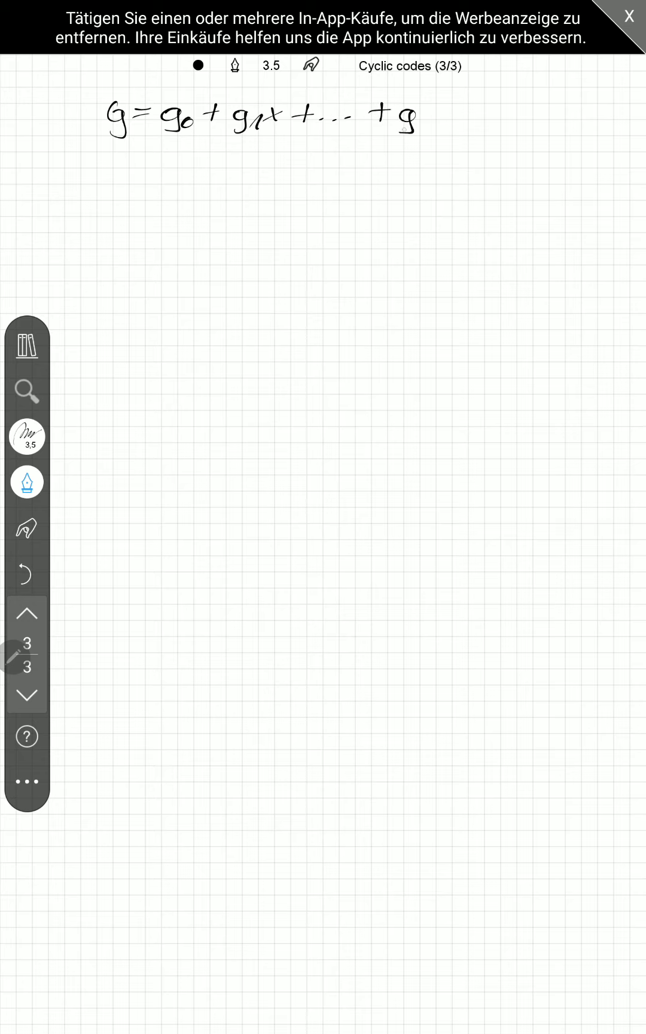
left_click_drag(408, 125, 472, 102)
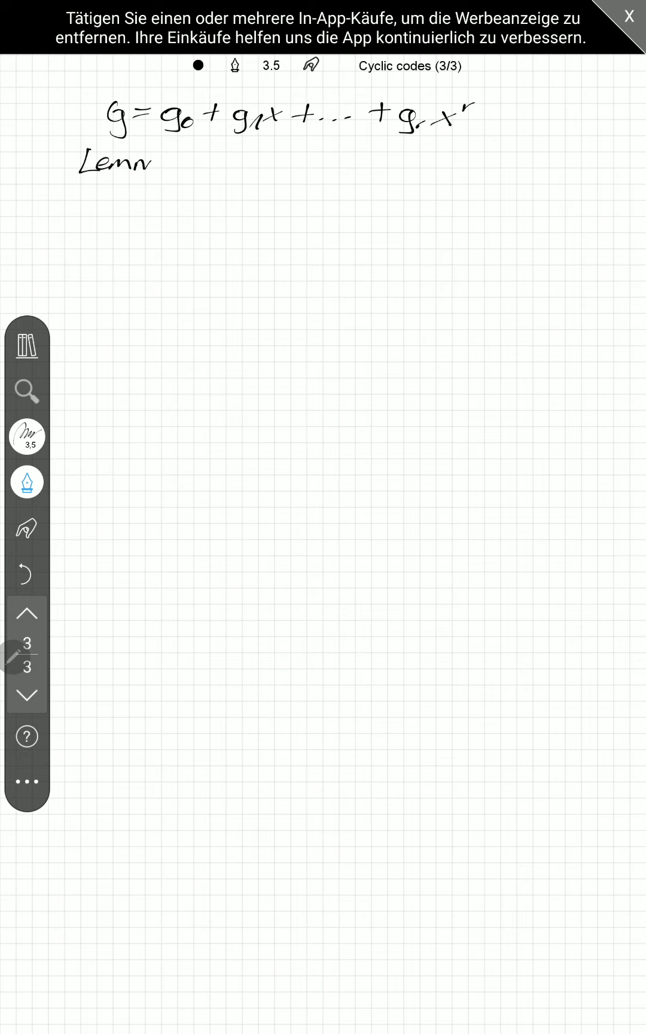
Step: Add the underlined 'Lemma: r = n−k'
left_click_drag(145, 162, 191, 162)
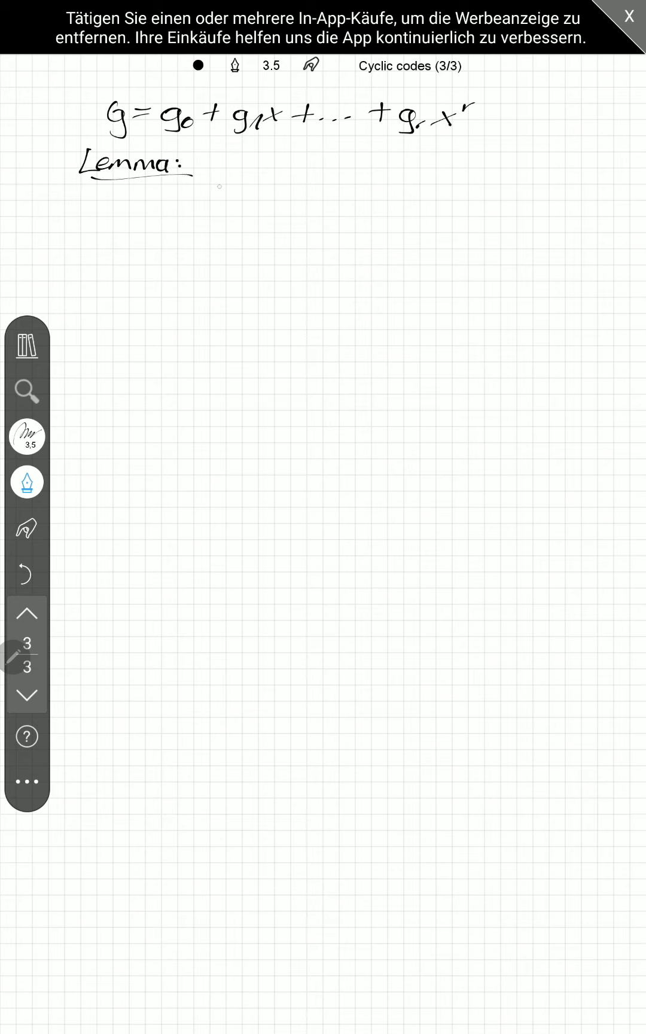
left_click_drag(205, 165, 253, 165)
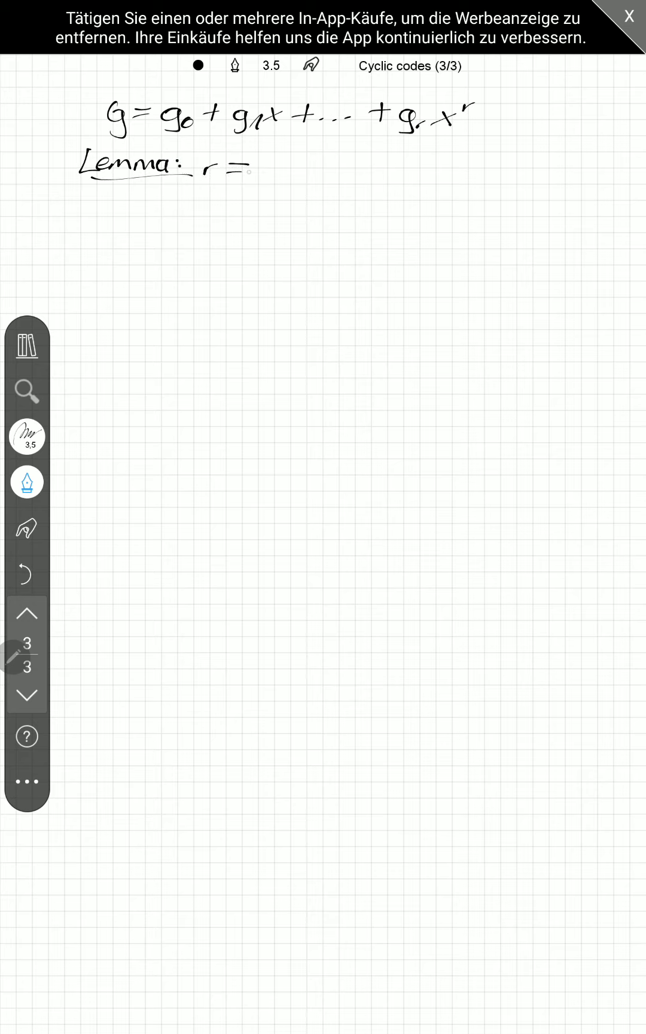
left_click_drag(264, 168, 323, 168)
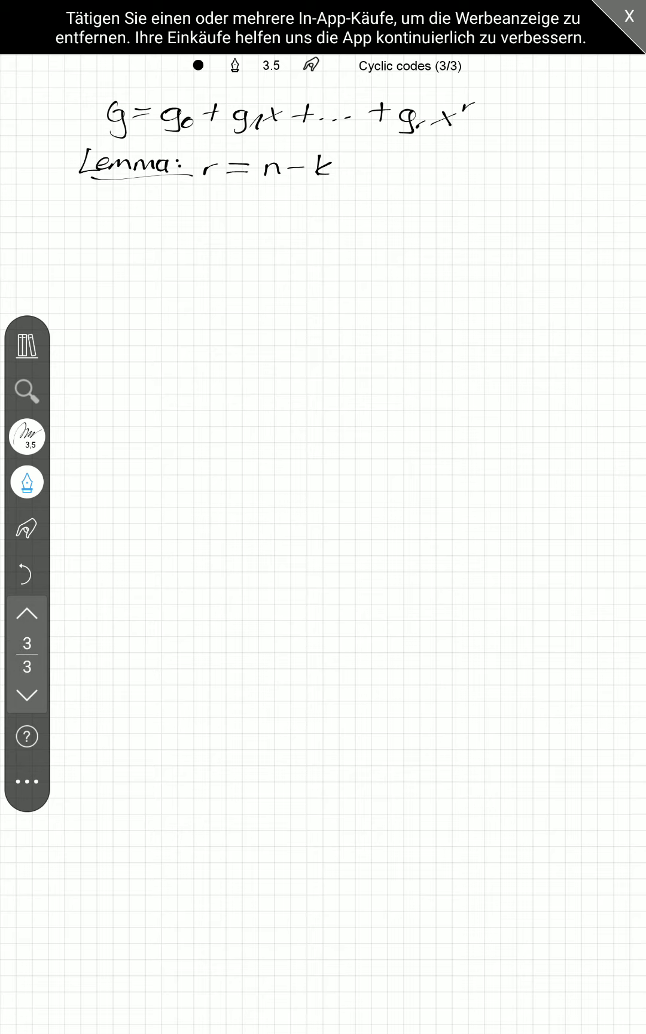
Step: Draw the bracketed matrix G with shifted g0…gr coefficient rows
left_click_drag(131, 192, 122, 290)
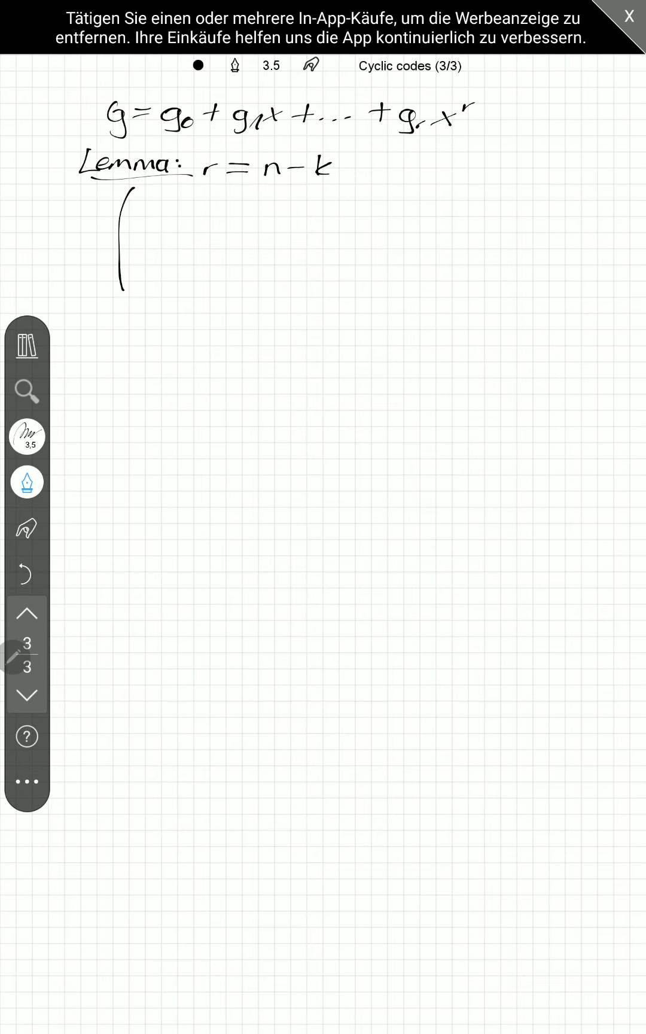
left_click(149, 195)
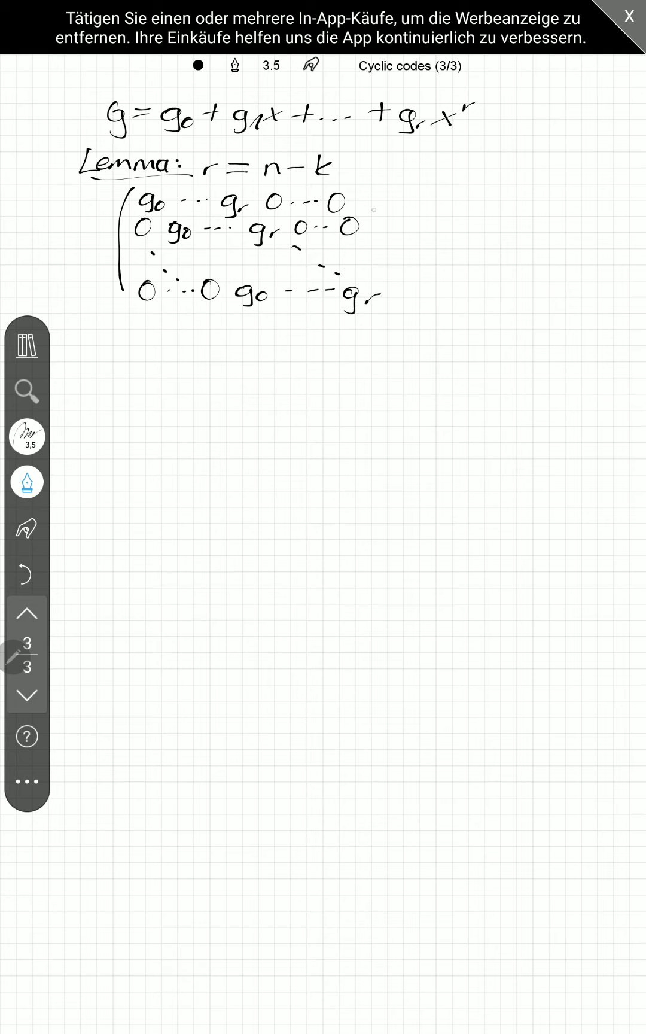
left_click_drag(382, 198, 386, 309)
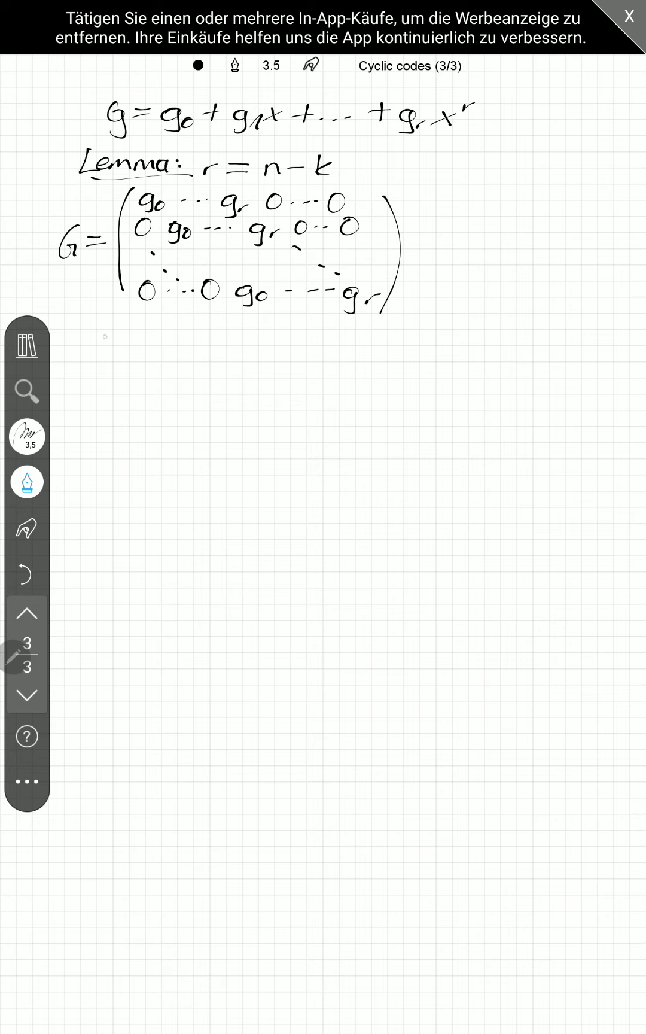
Step: Write 'is a generator mat' beneath the matrix
left_click_drag(102, 342, 169, 340)
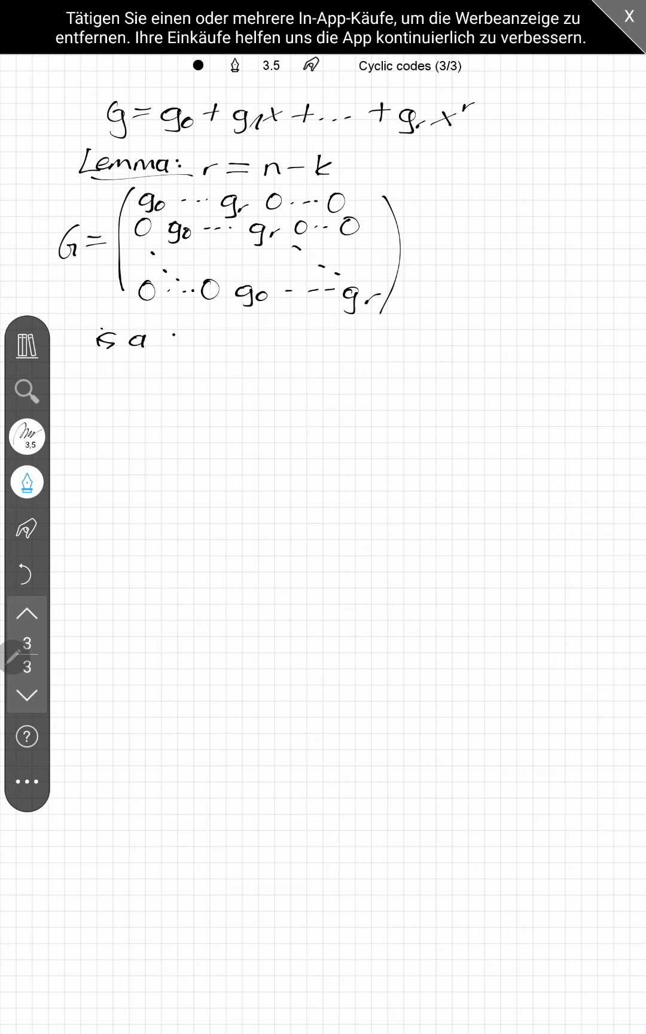
type("gene")
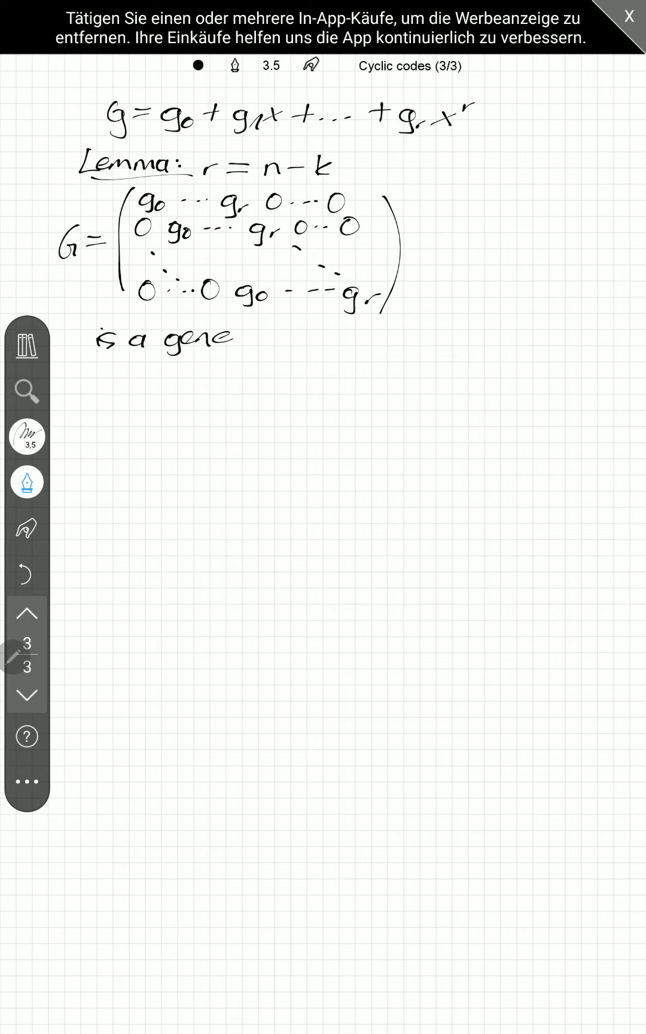
left_click_drag(231, 338, 303, 337)
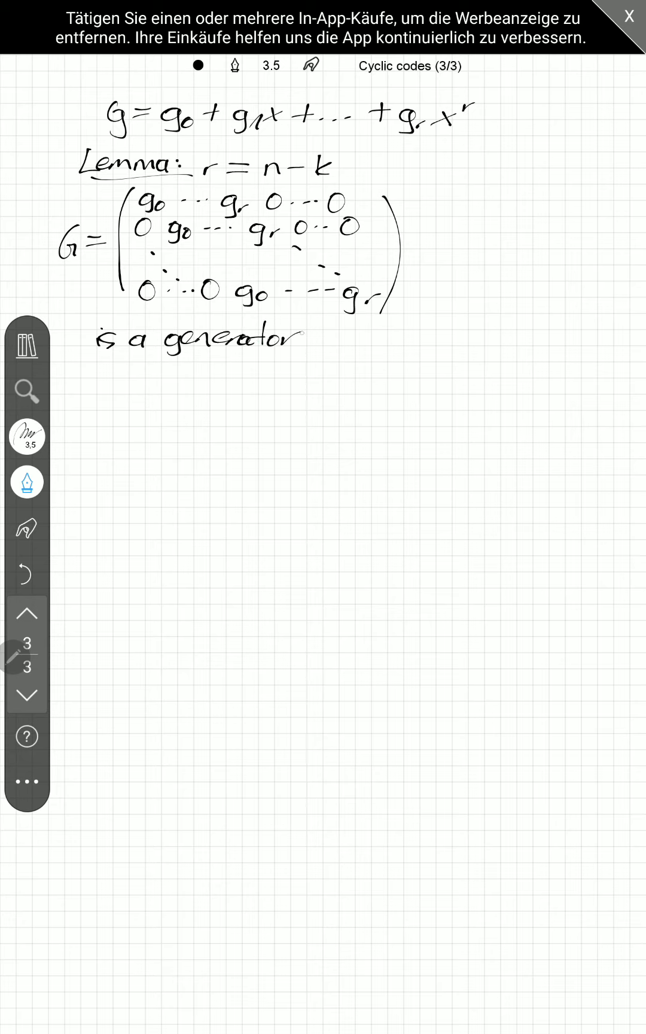
type("mat")
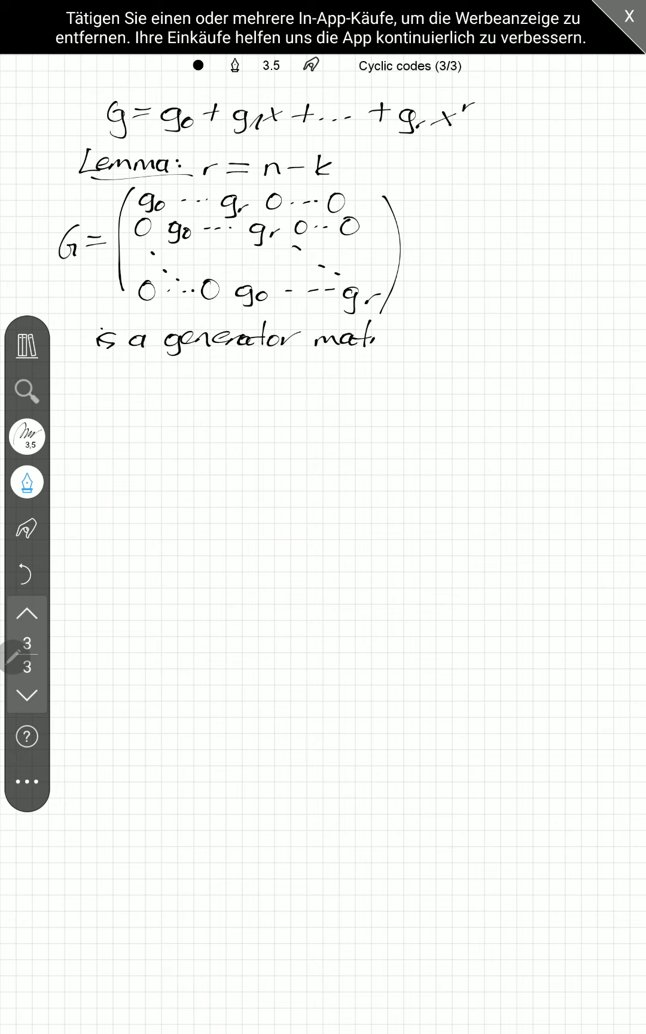